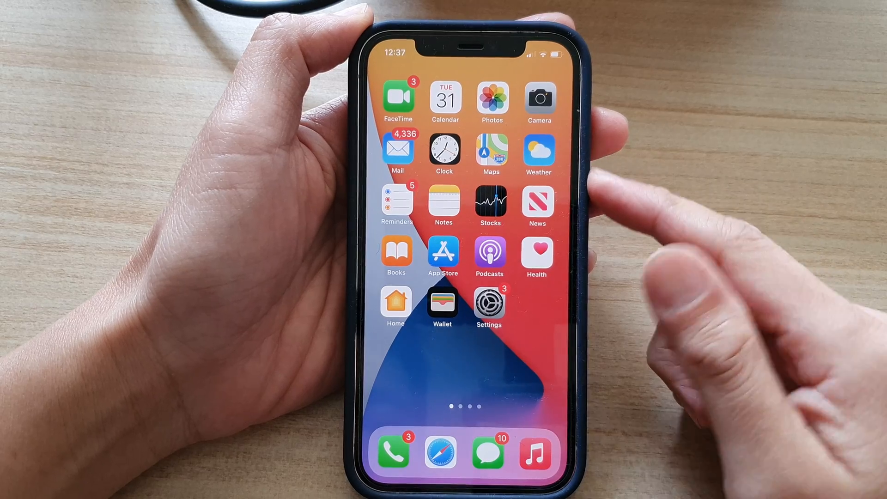
Set Notes lock-screen access to Always Create New Note in Settings
click(489, 302)
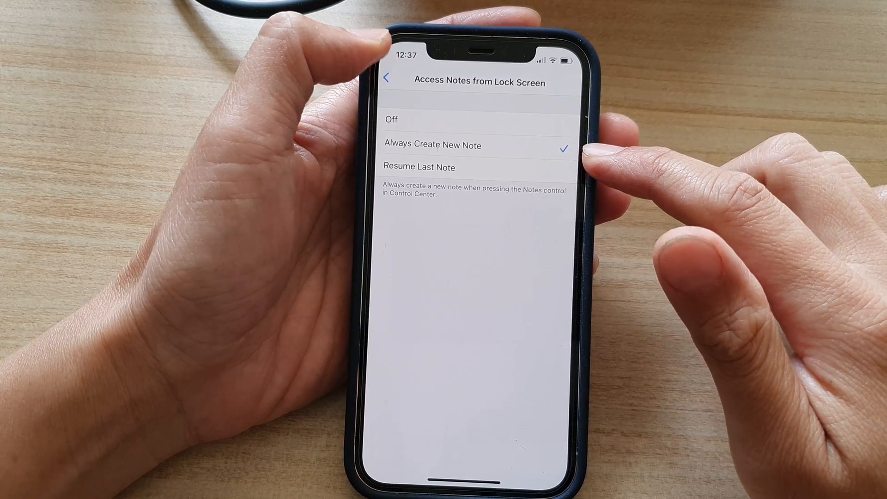
Return to the main Settings list and scroll down to the system settings
click(387, 77)
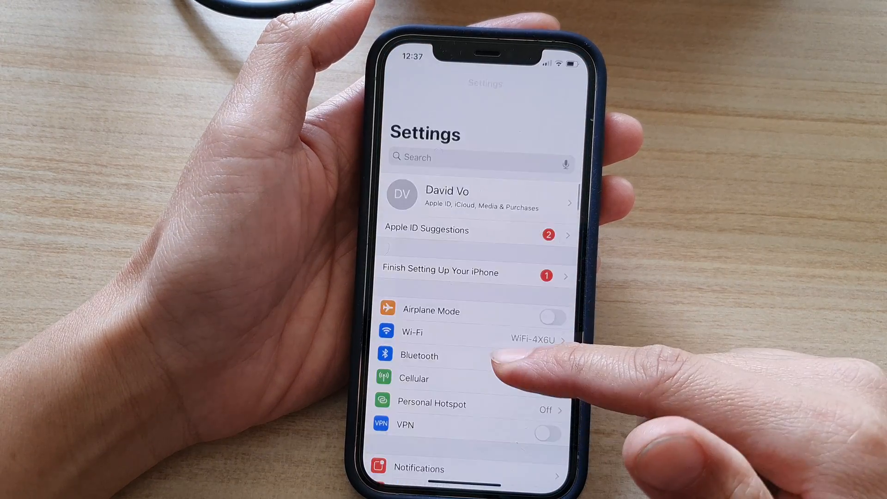
scroll(down, 3)
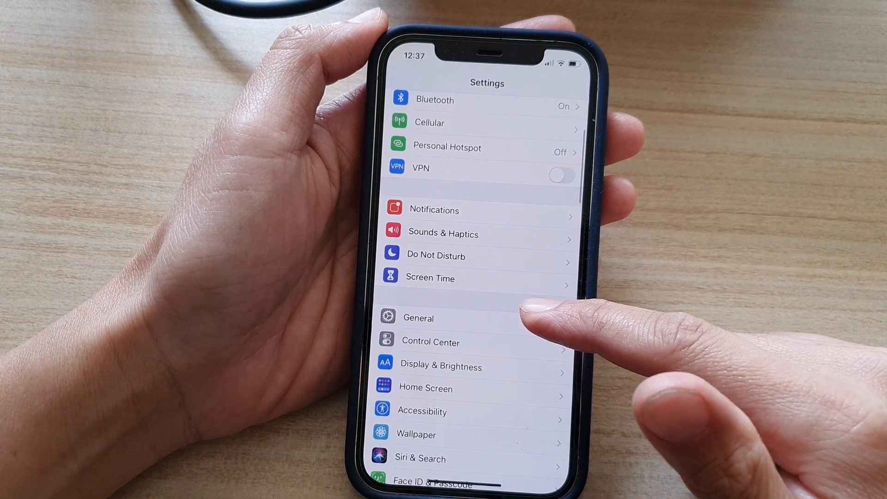
Add the Notes control to Control Center from More Controls
click(431, 342)
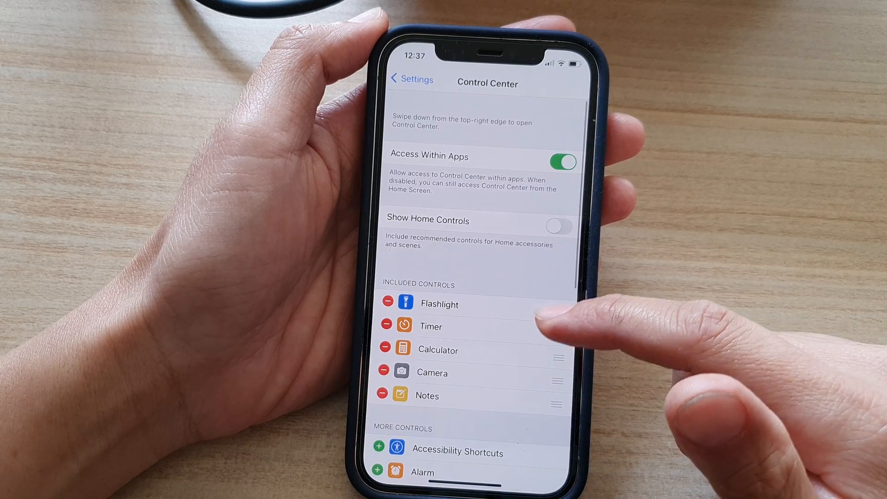
scroll(down, 3)
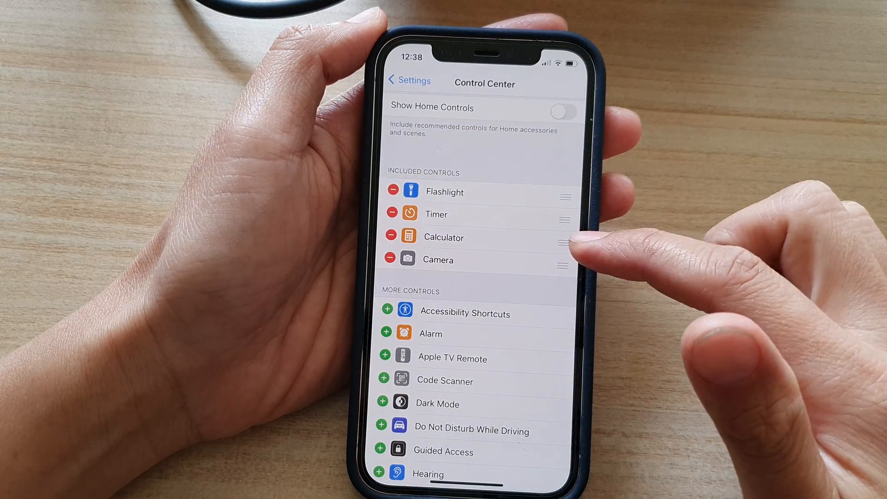
scroll(down, 3)
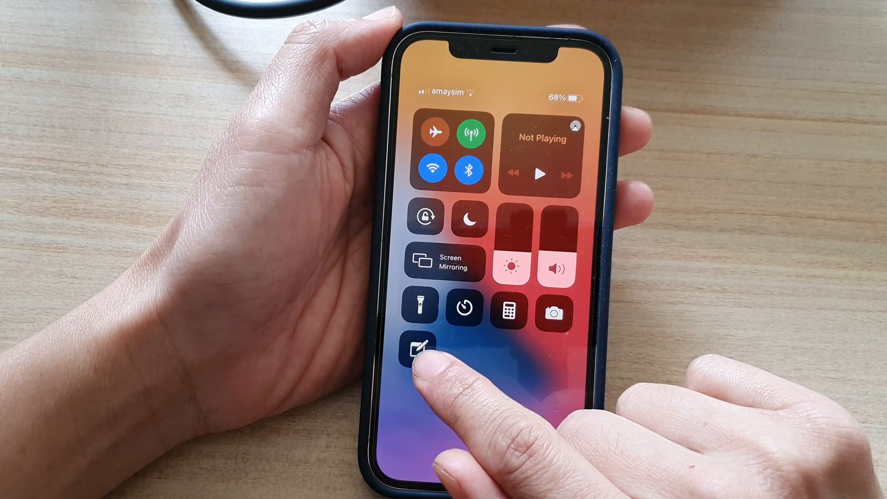
Tap the Notes icon in Control Center to start a new note
click(419, 347)
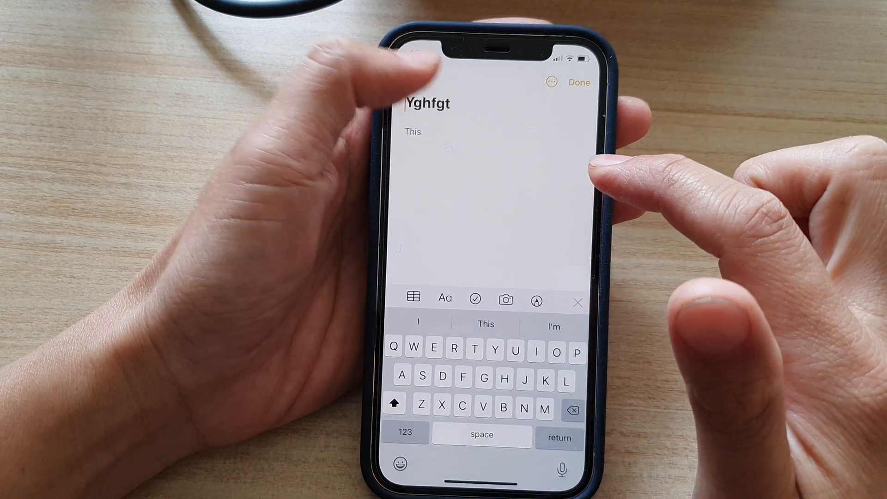
Go back to the notes list, with 'This is a test' on top
click(578, 83)
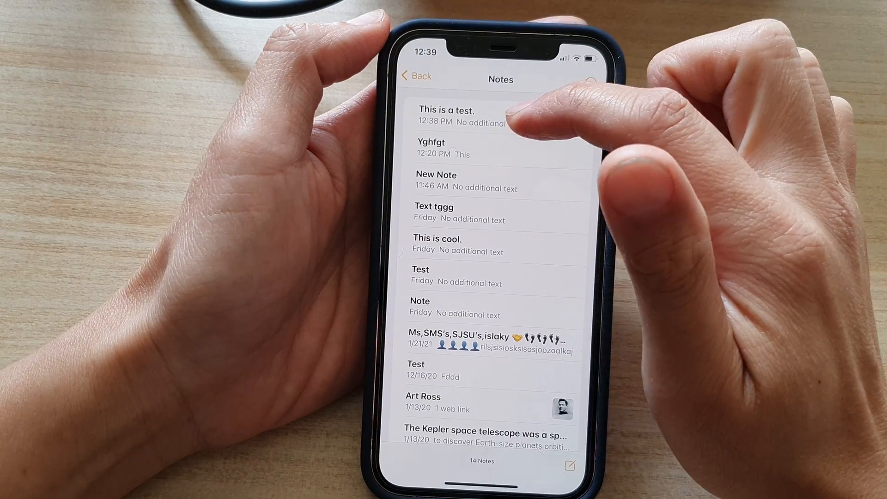